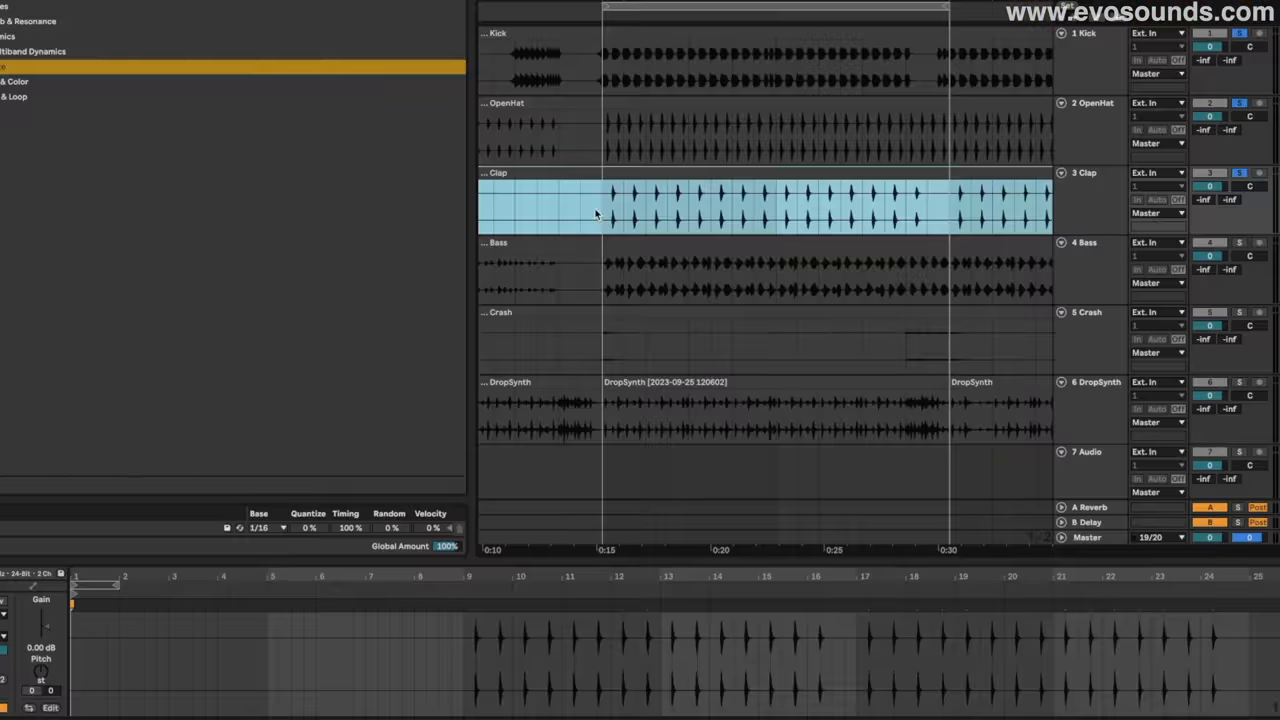
Step: Deselect the Clap clip and place the insert marker at 0:15 in the Clap lane
click(598, 218)
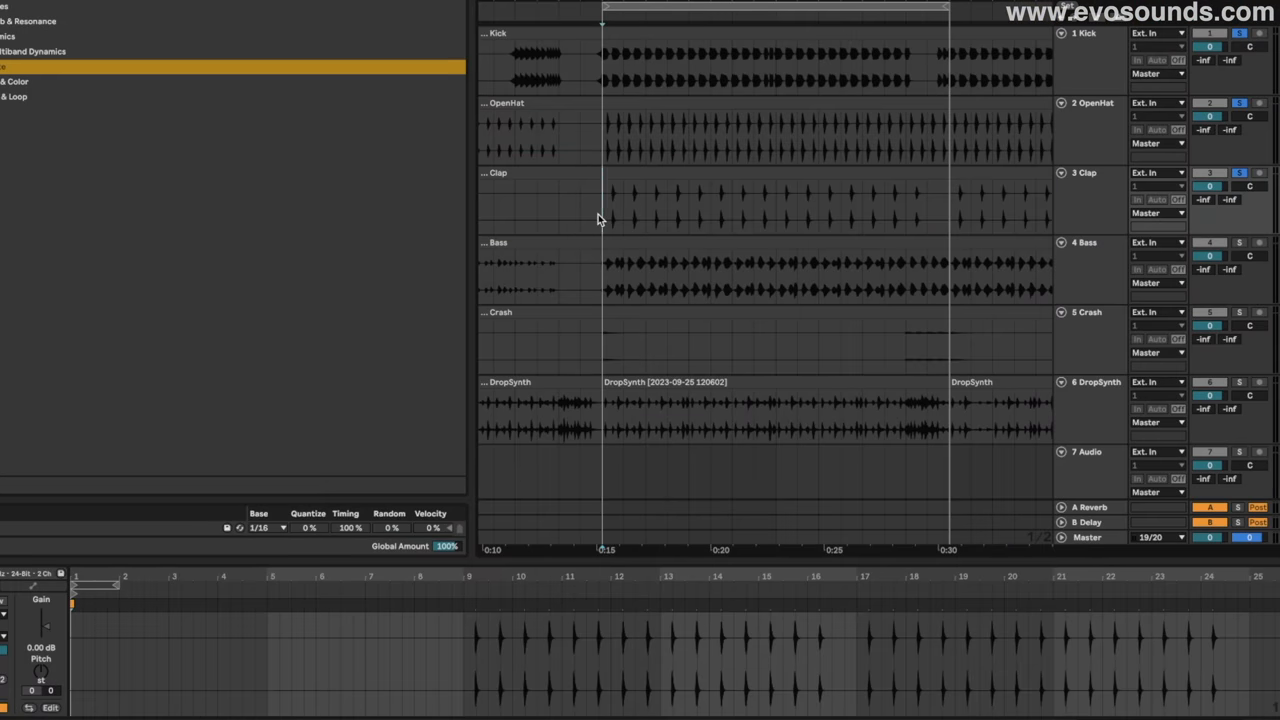